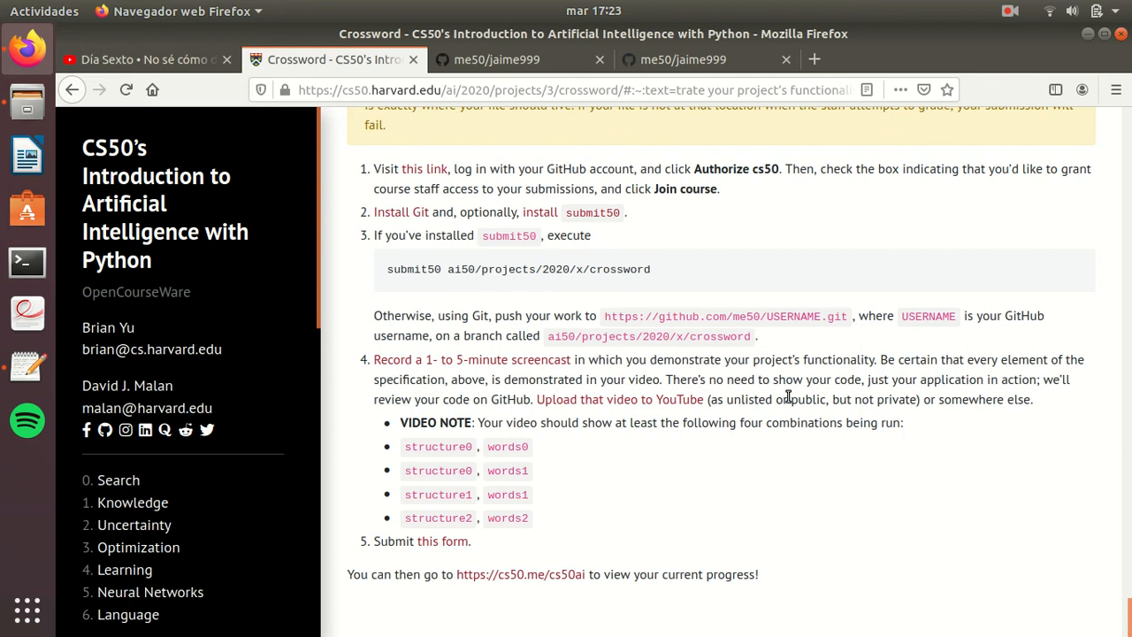
{"action": "mouse_move", "coordinate": [483, 121]}
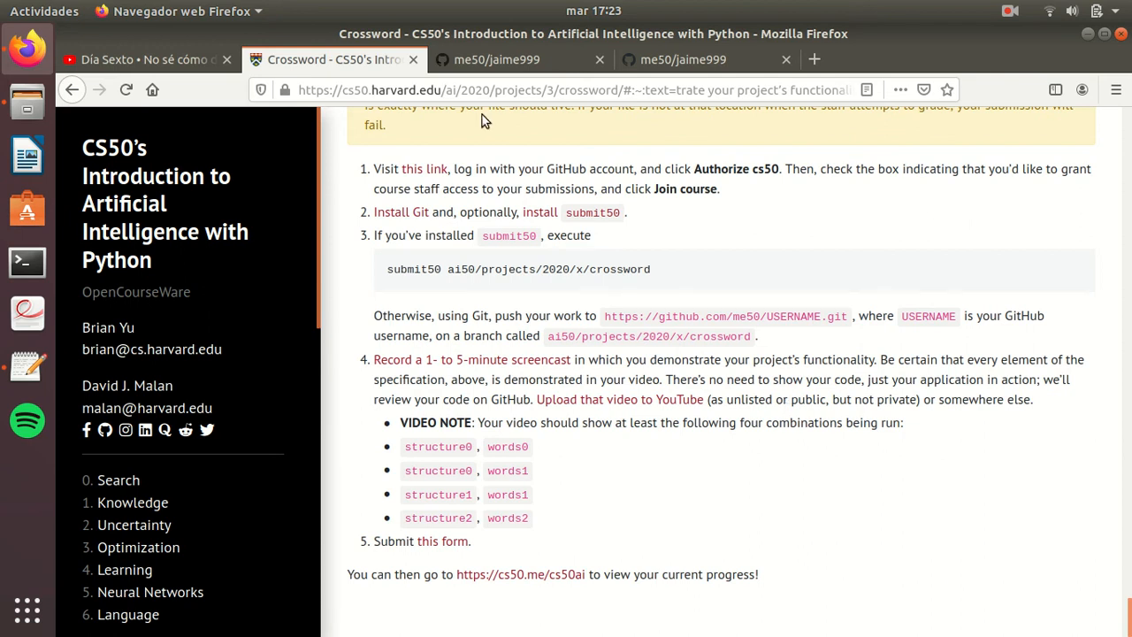
{"action": "mouse_move", "coordinate": [437, 253]}
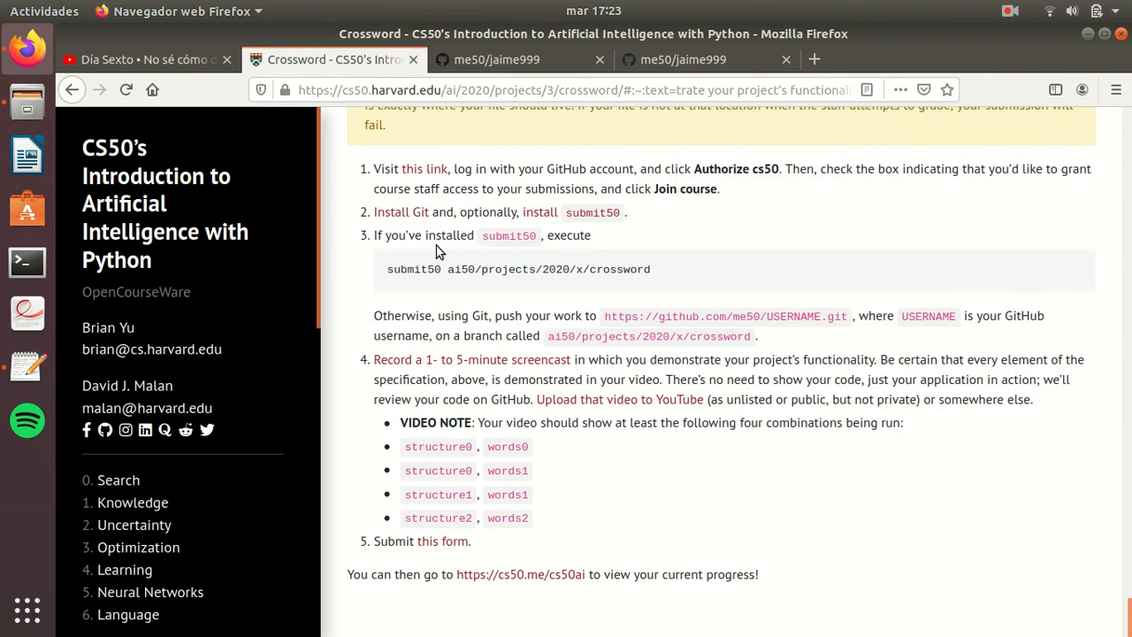
- Open a terminal in the crossword project folder from Files
{"action": "scroll", "scroll_direction": "up", "scroll_amount": 3}
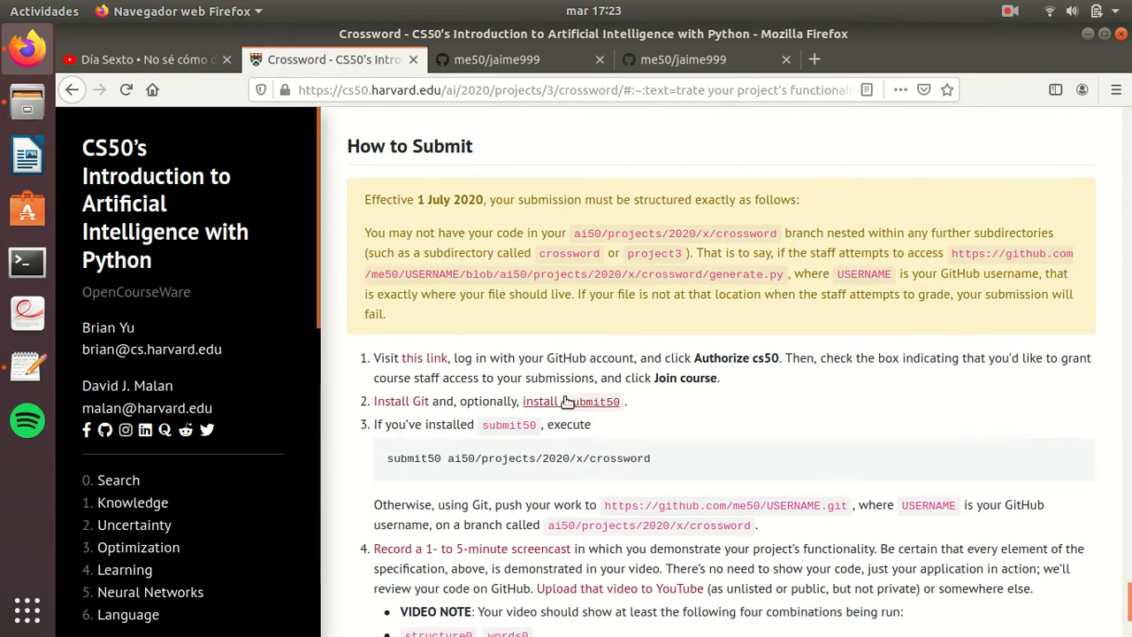
{"action": "left_click", "coordinate": [25, 94]}
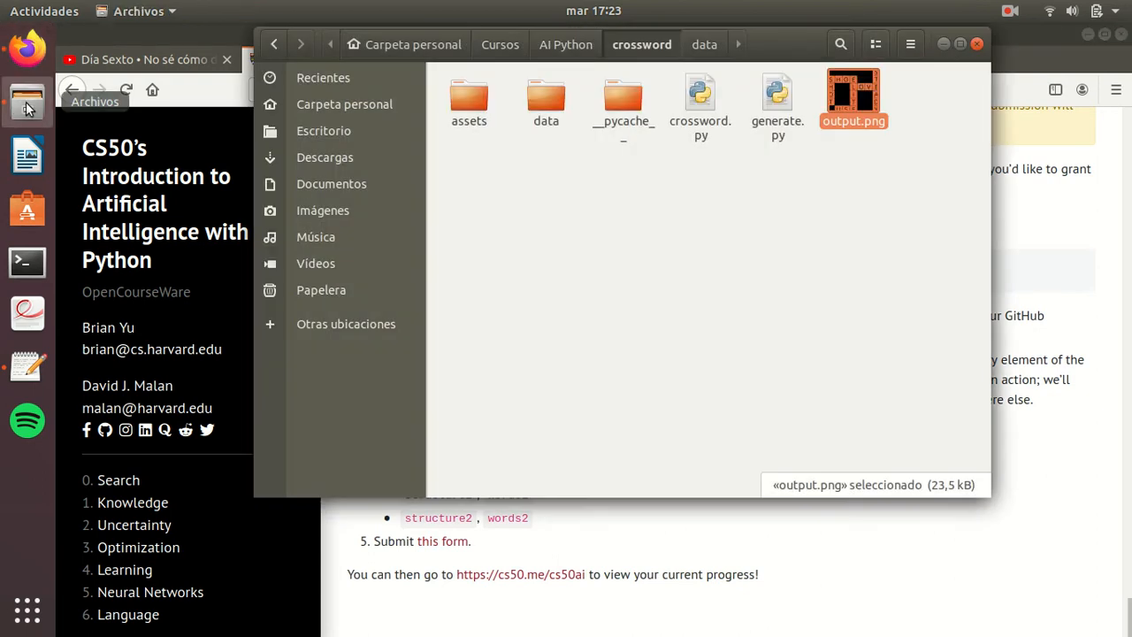
{"action": "right_click", "coordinate": [647, 256]}
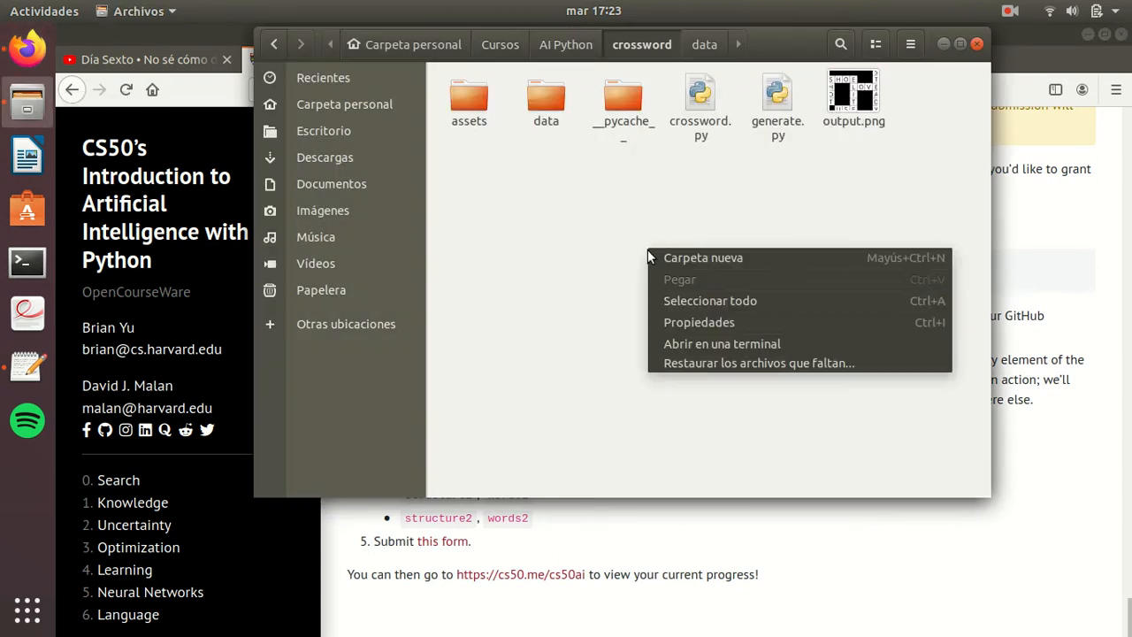
{"action": "left_click", "coordinate": [722, 343]}
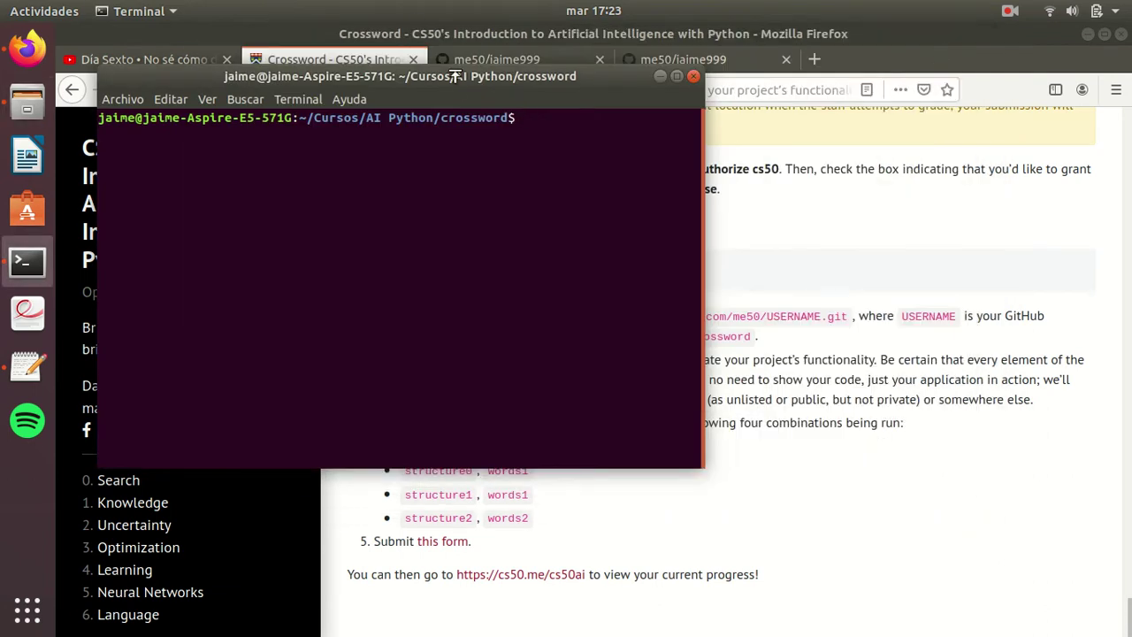
- Run python3 generate.py on the structure/words data files, saving output.png
{"action": "left_click_drag", "start_coordinate": [398, 75], "coordinate": [875, 146]}
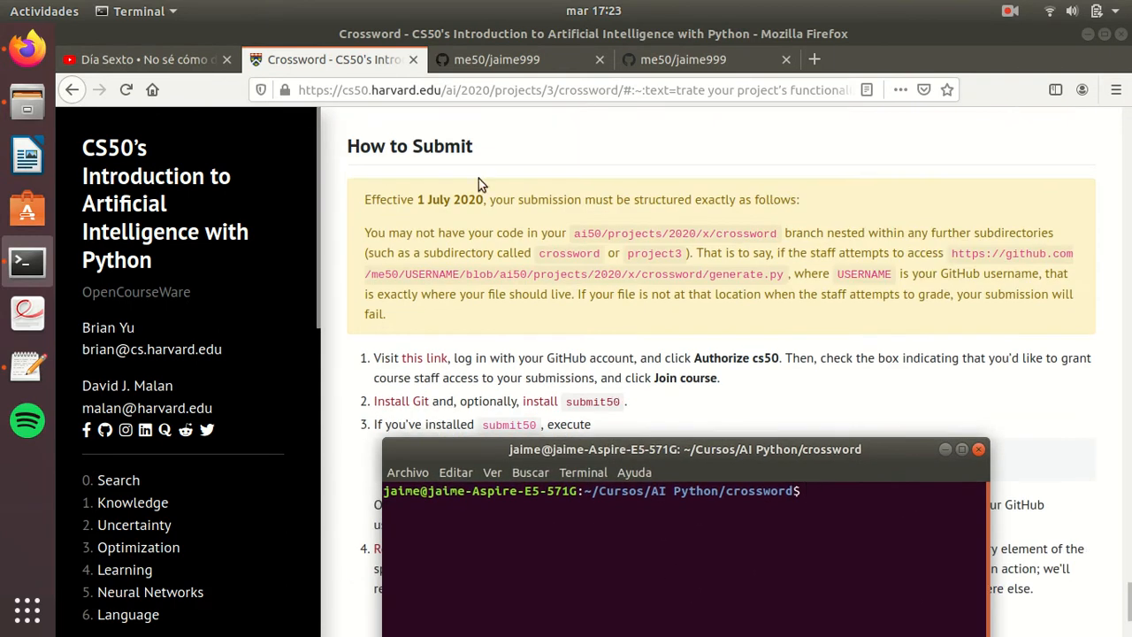
{"action": "scroll", "scroll_direction": "down", "scroll_amount": 3}
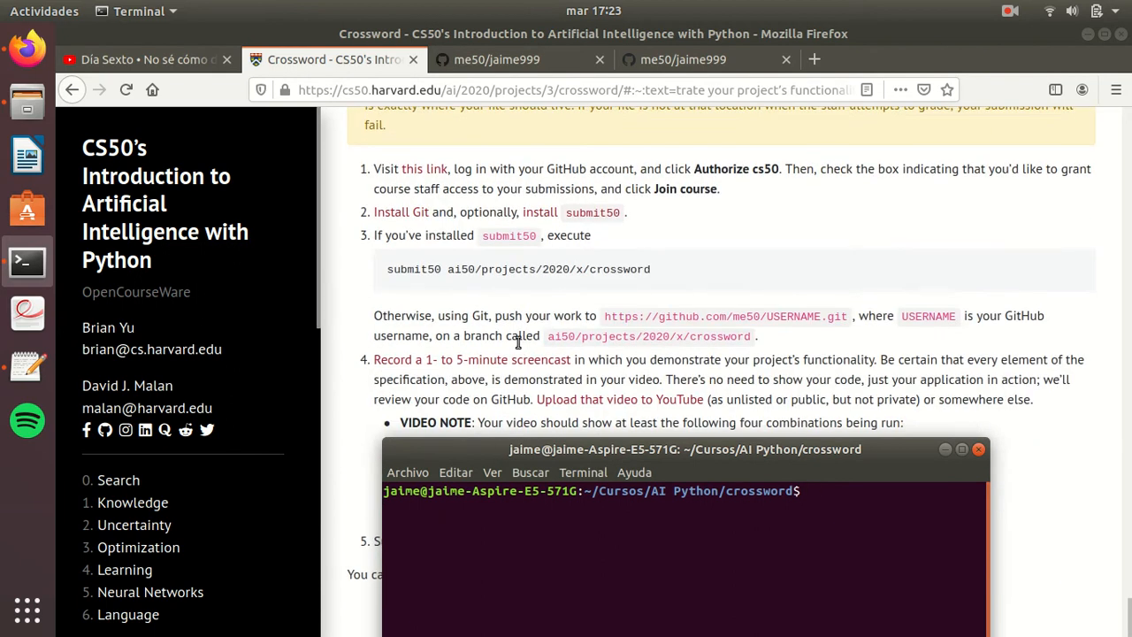
{"action": "type", "text": "python3 generate.py data/structure2.txt data/words2.txt output.png"}
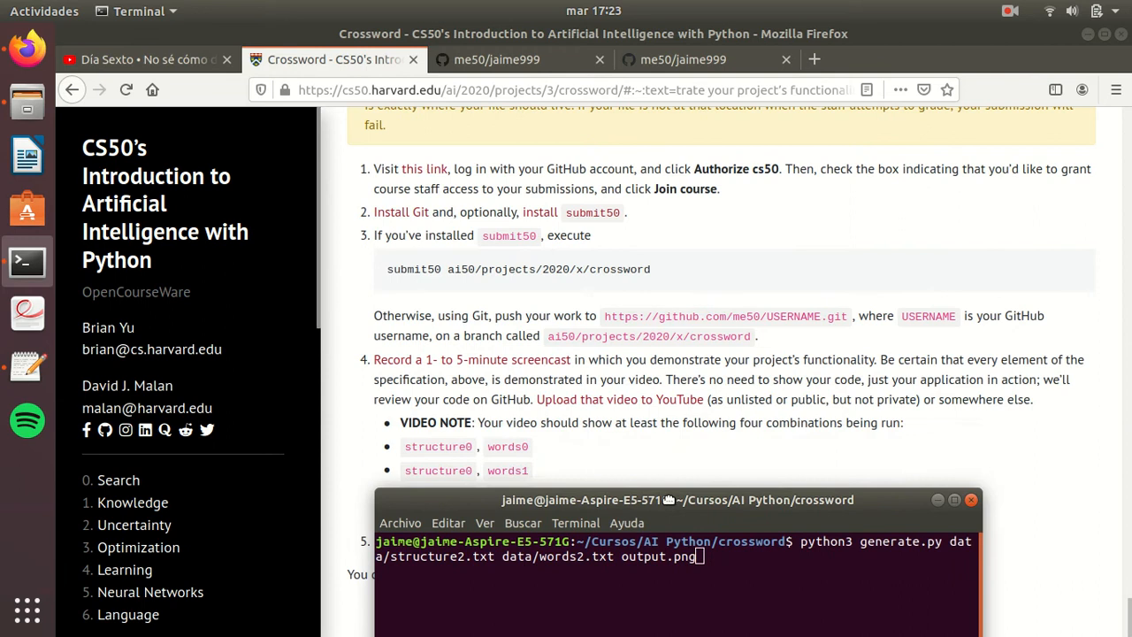
{"action": "left_click_drag", "start_coordinate": [677, 500], "coordinate": [749, 255]}
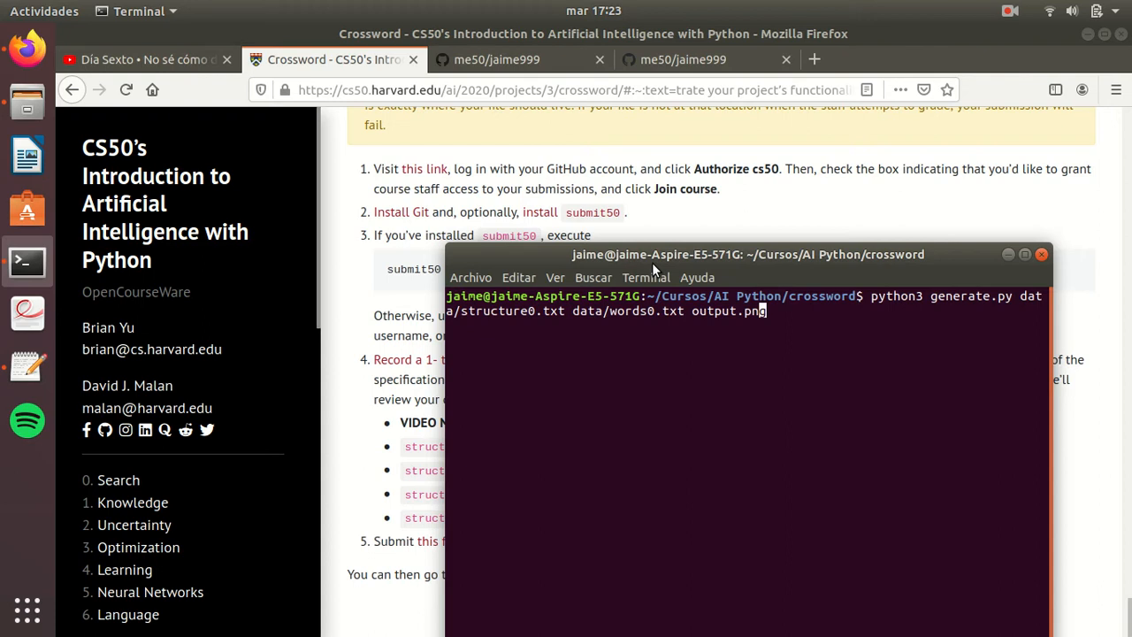
{"action": "key", "text": "Return"}
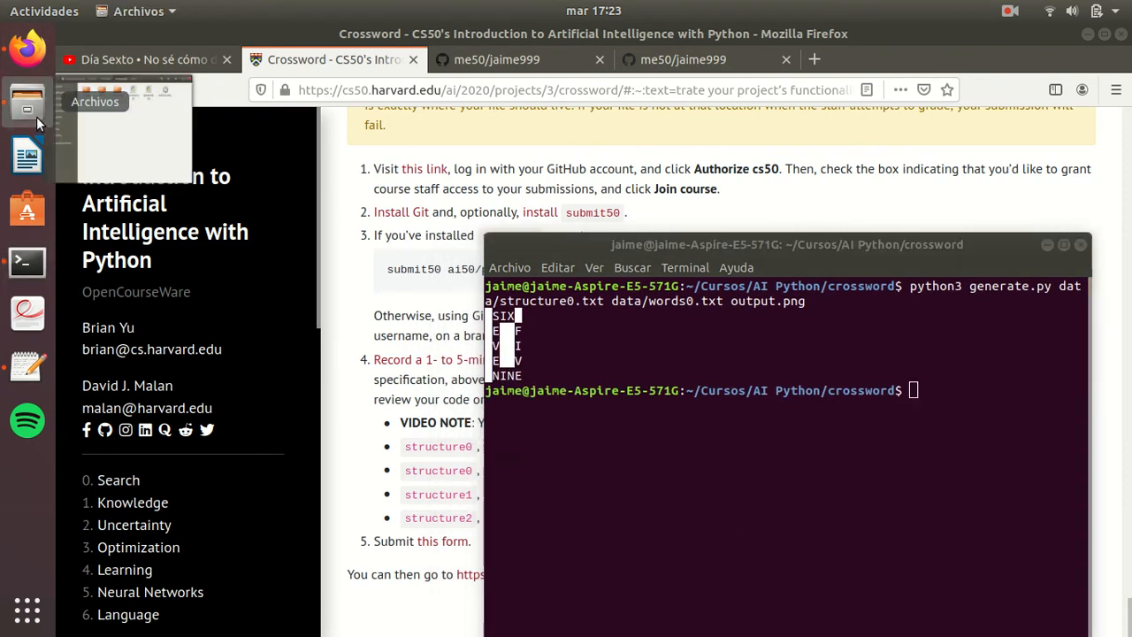
- Open output.png showing the SIX/SEVEN/FIVE/NINE grid, then close the viewer
{"action": "double_click", "coordinate": [855, 96]}
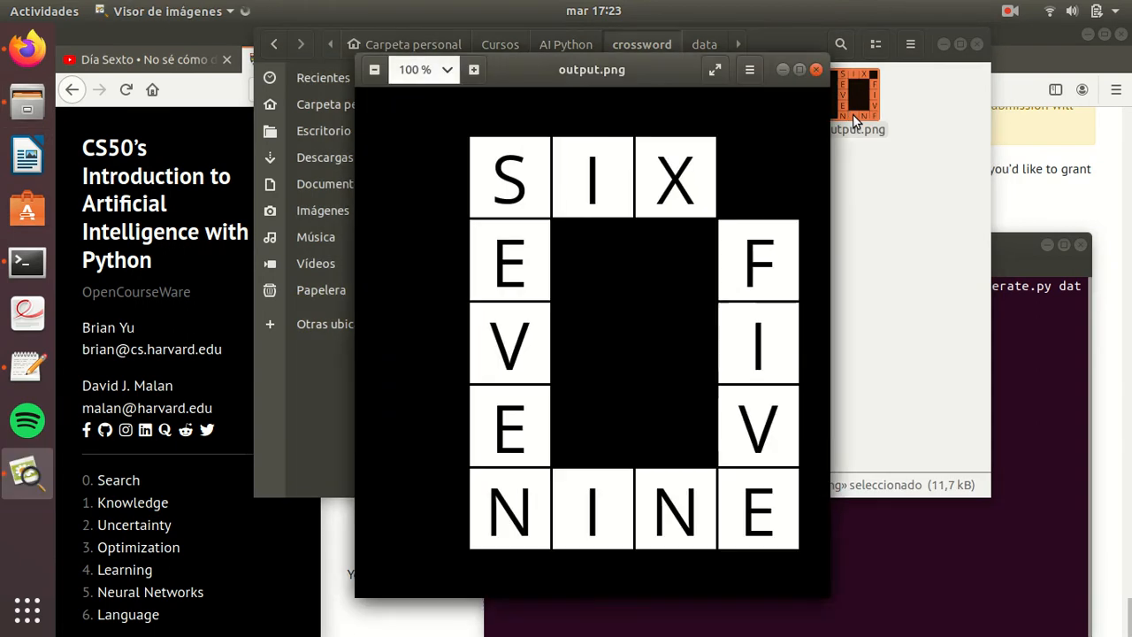
{"action": "mouse_move", "coordinate": [531, 168]}
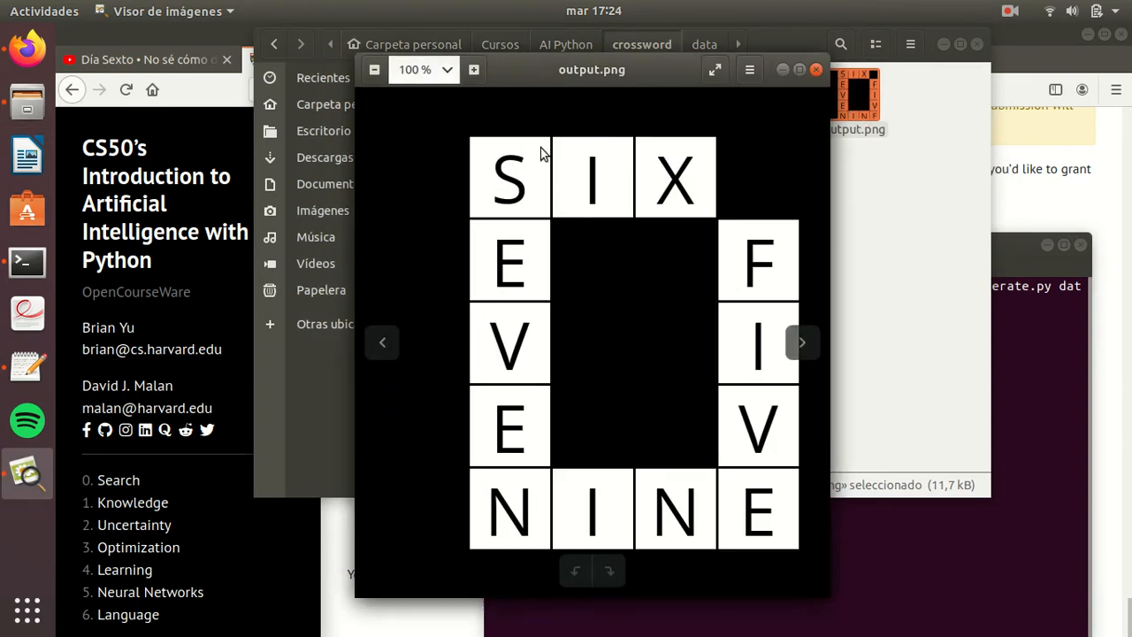
{"action": "mouse_move", "coordinate": [500, 185]}
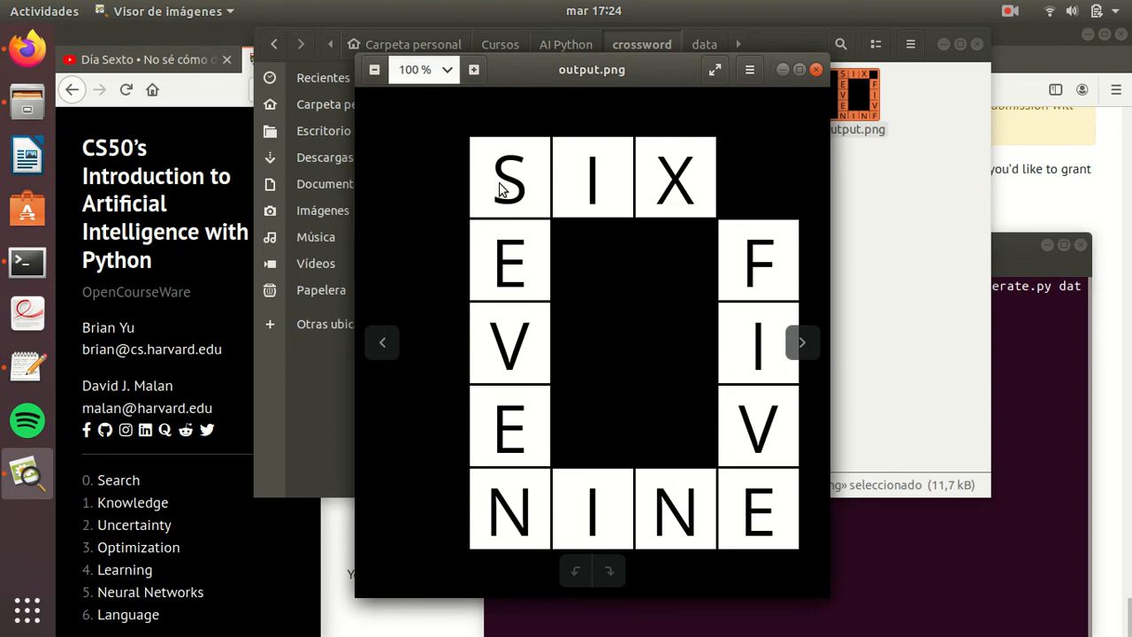
{"action": "mouse_move", "coordinate": [488, 173]}
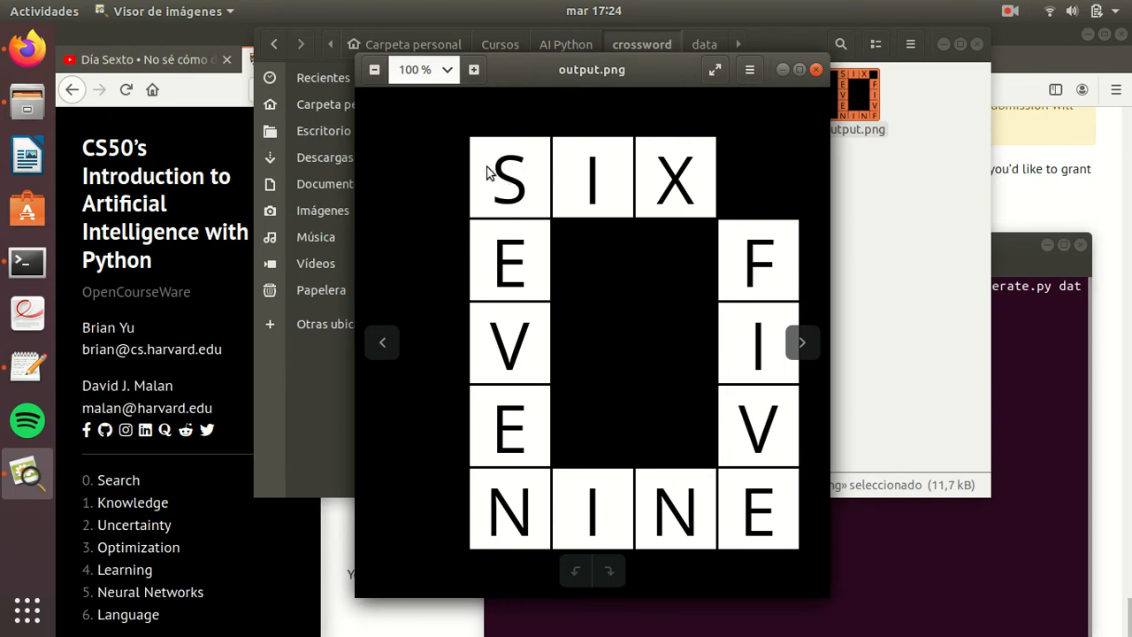
{"action": "mouse_move", "coordinate": [509, 540]}
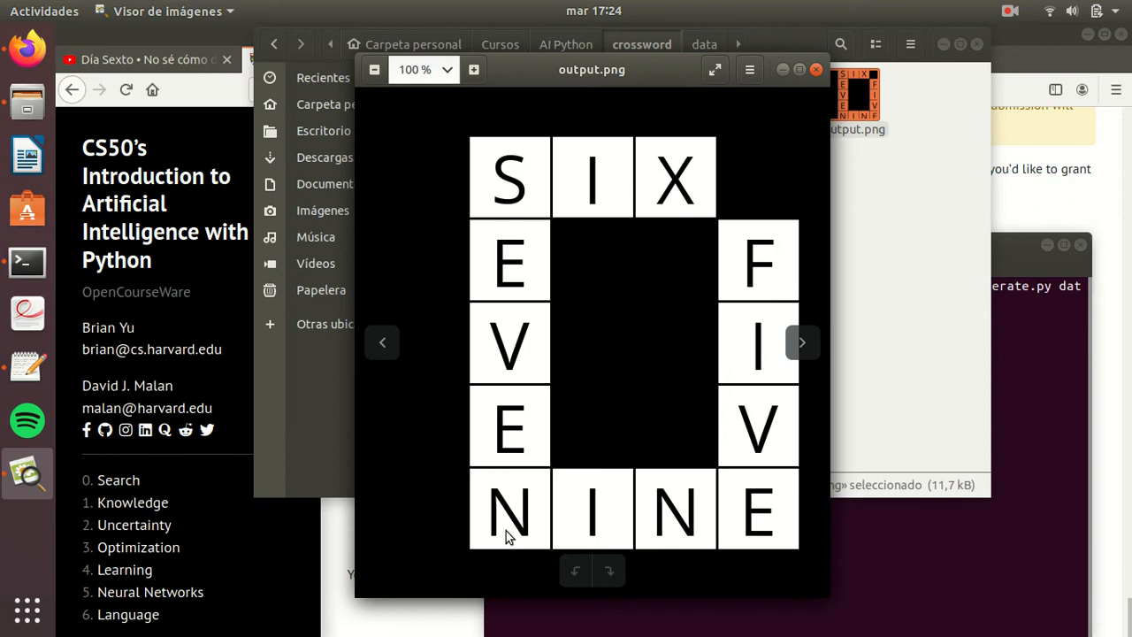
{"action": "mouse_move", "coordinate": [751, 393]}
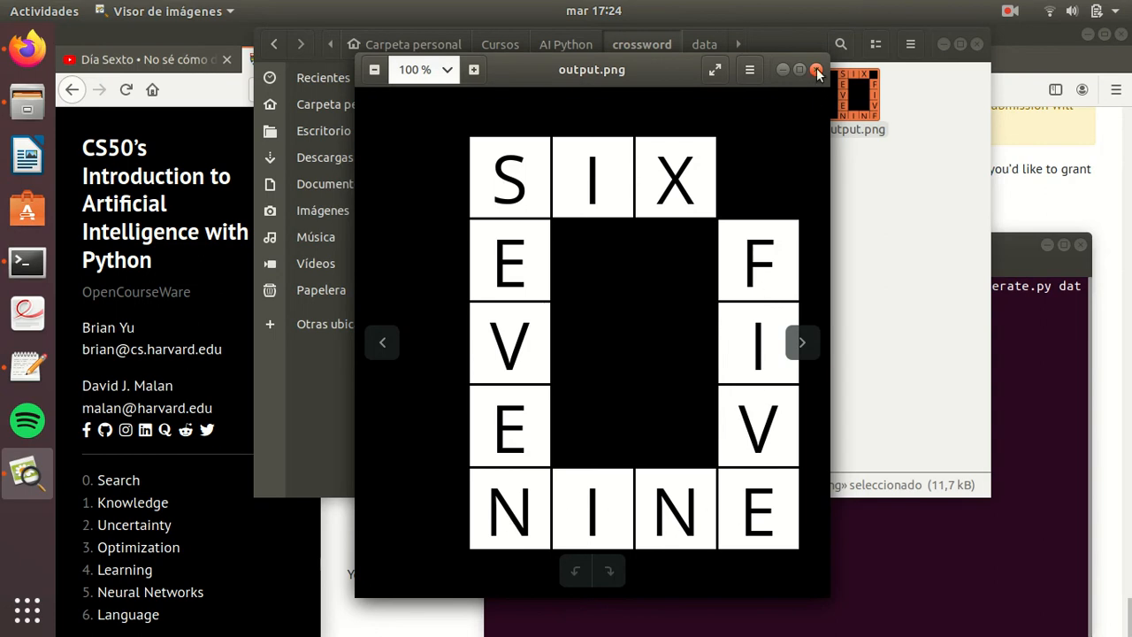
{"action": "left_click", "coordinate": [816, 69]}
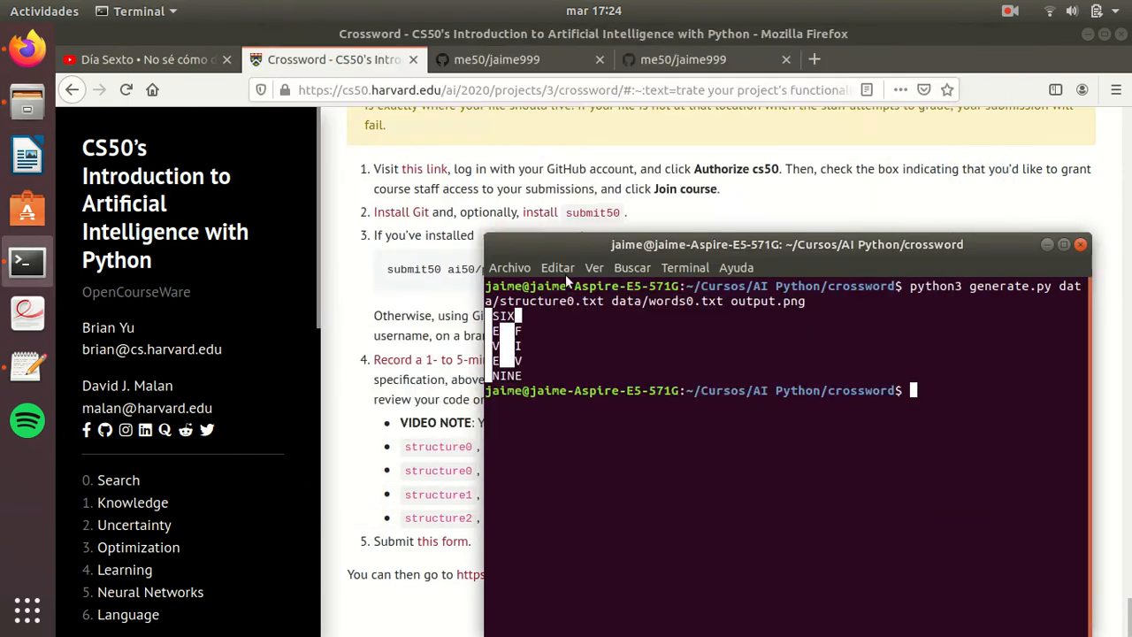
- Run the structure1/words1 generation and bring up the crossword folder in Files
{"action": "left_click_drag", "start_coordinate": [786, 245], "coordinate": [764, 158]}
{"action": "type", "text": "python3 generate.py data/structure0.txt data/words1.txt output.png"}
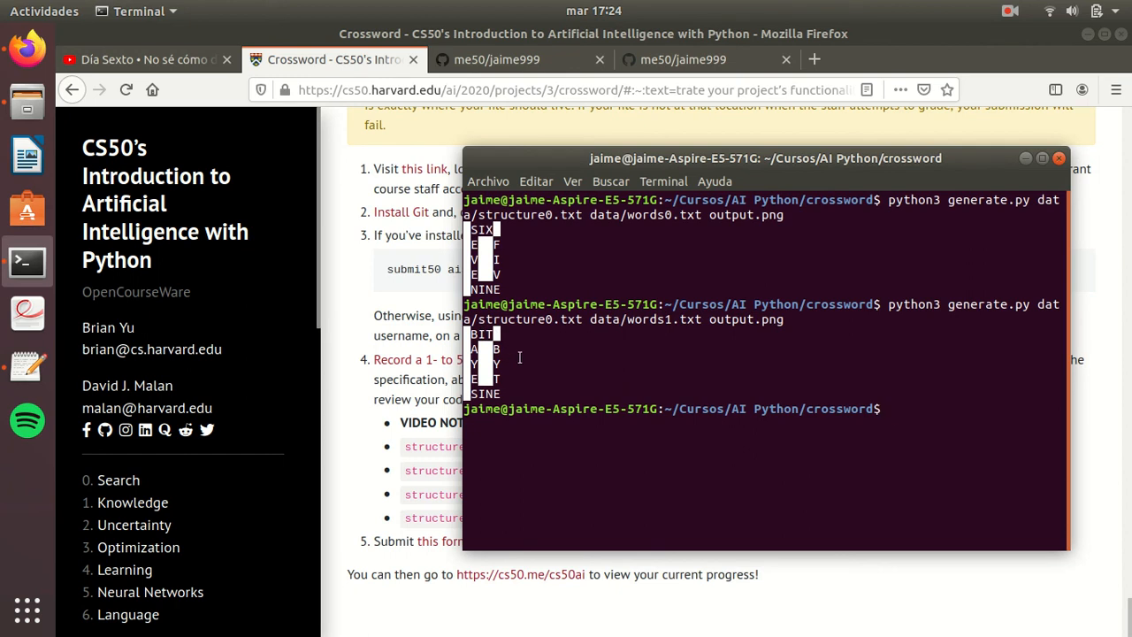
{"action": "mouse_move", "coordinate": [619, 174]}
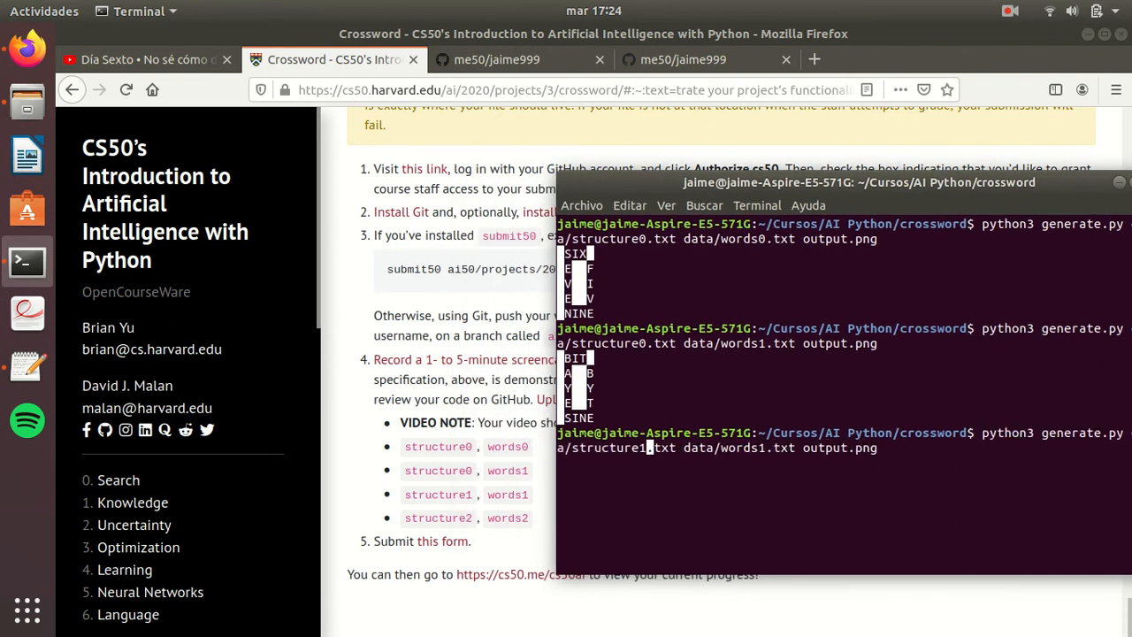
{"action": "key", "text": "Return"}
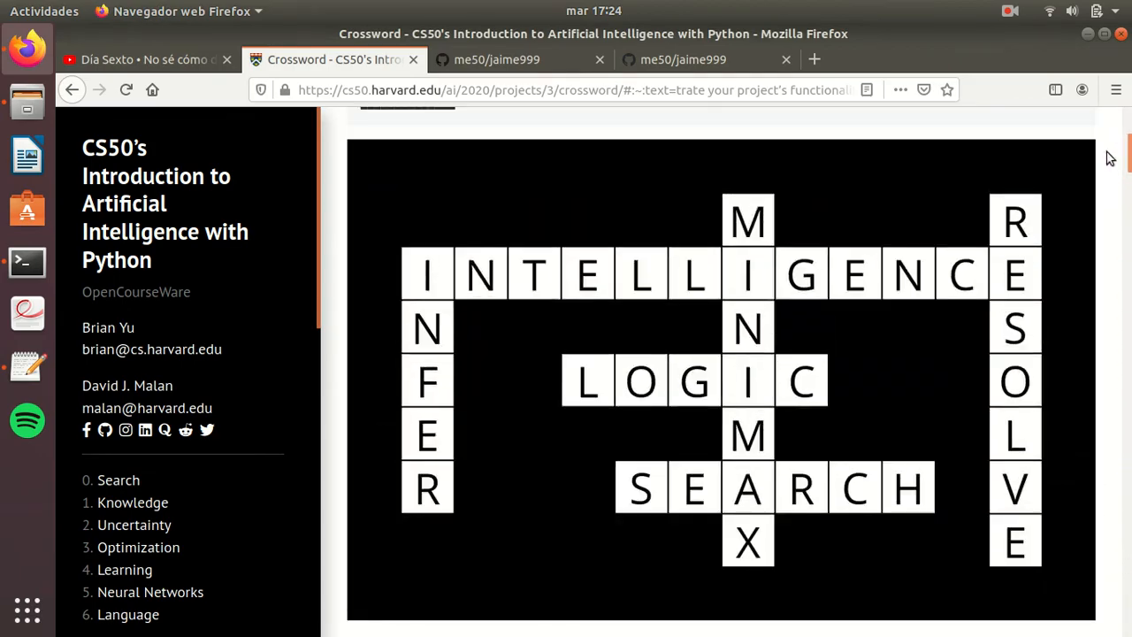
{"action": "left_click", "coordinate": [27, 261]}
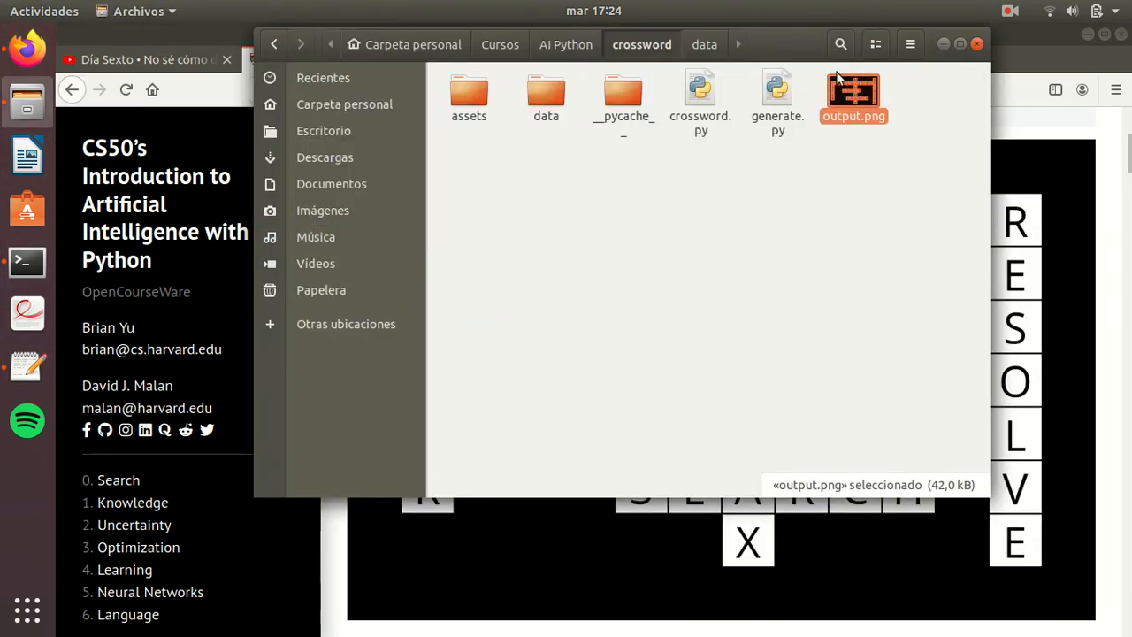
- Open output.png showing the INTELLIGENCE/MINIMAX/NETWORK grid, then close it
{"action": "double_click", "coordinate": [854, 89]}
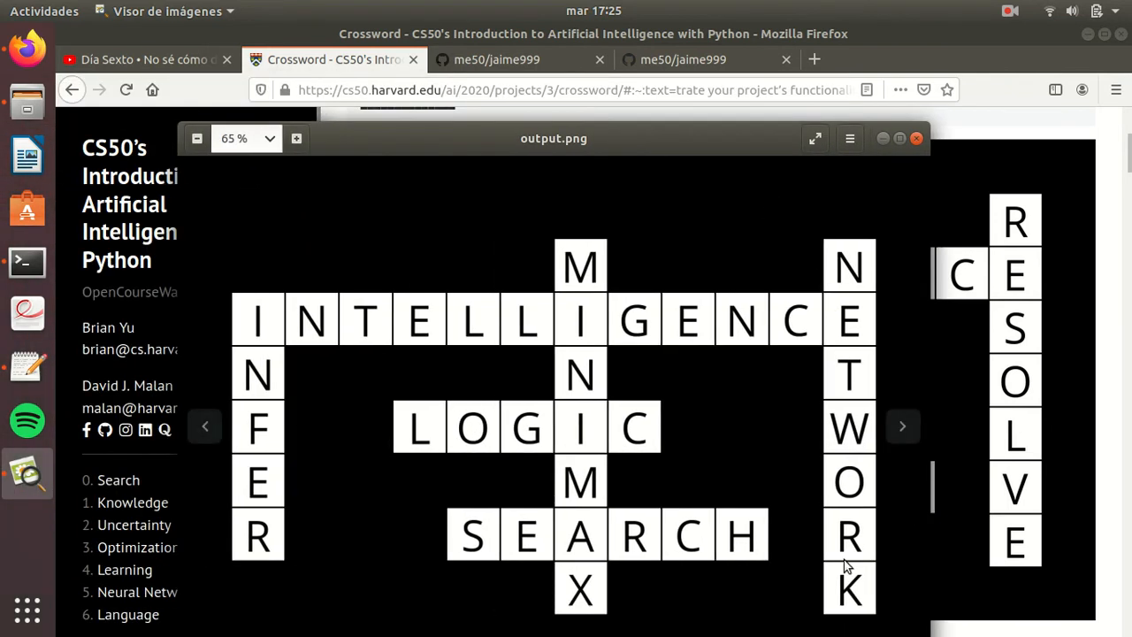
{"action": "mouse_move", "coordinate": [528, 153]}
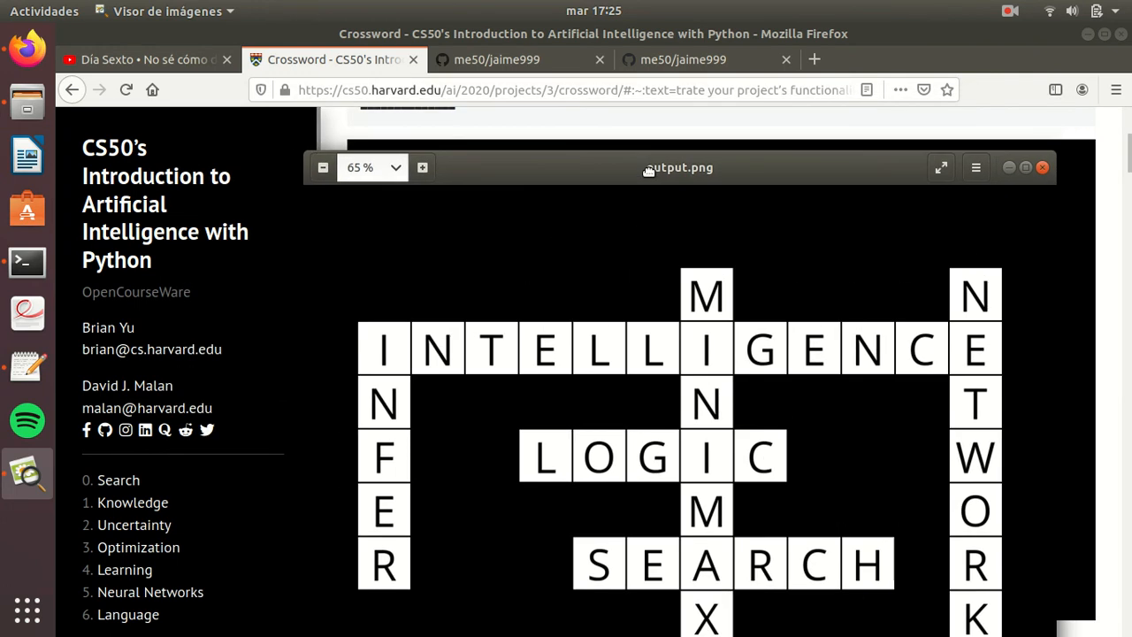
{"action": "mouse_move", "coordinate": [652, 177]}
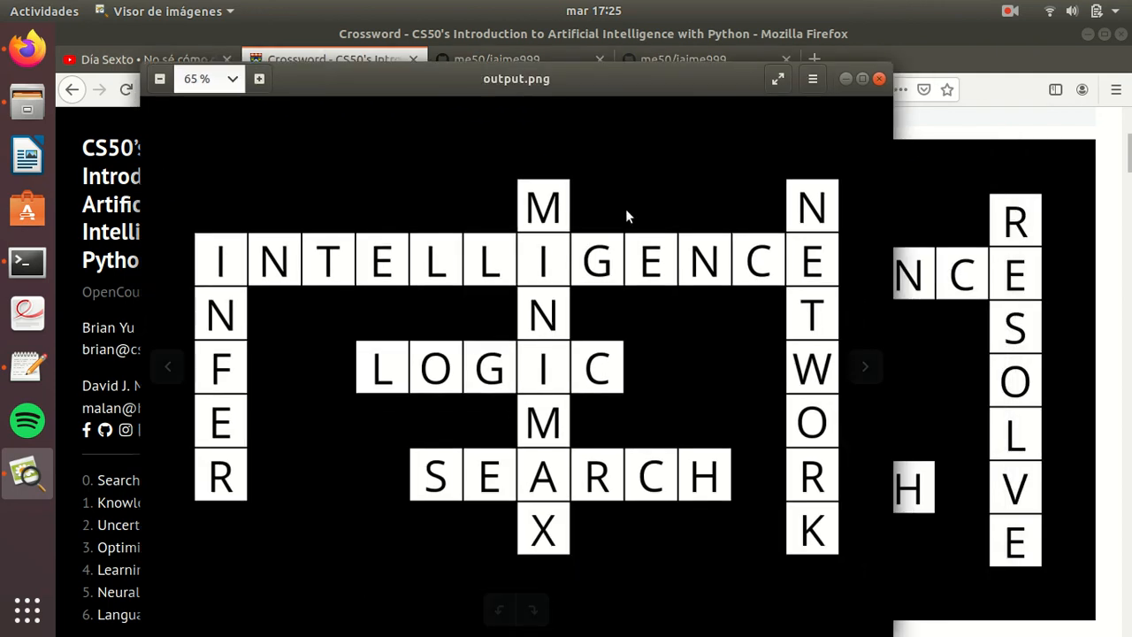
{"action": "mouse_move", "coordinate": [821, 257]}
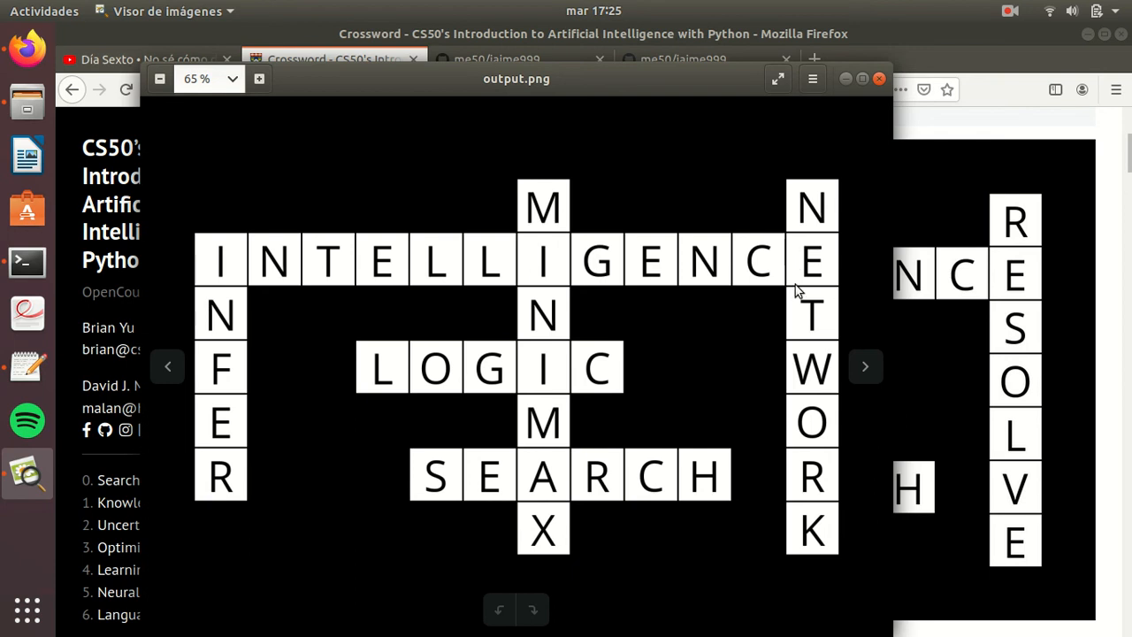
{"action": "mouse_move", "coordinate": [610, 113]}
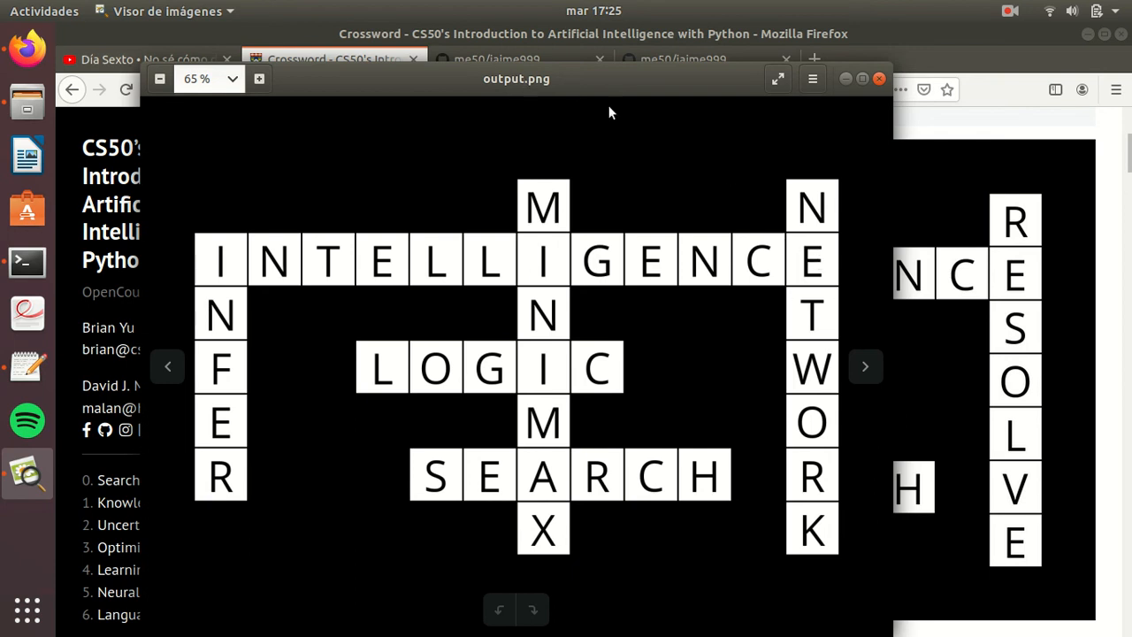
{"action": "left_click", "coordinate": [880, 79]}
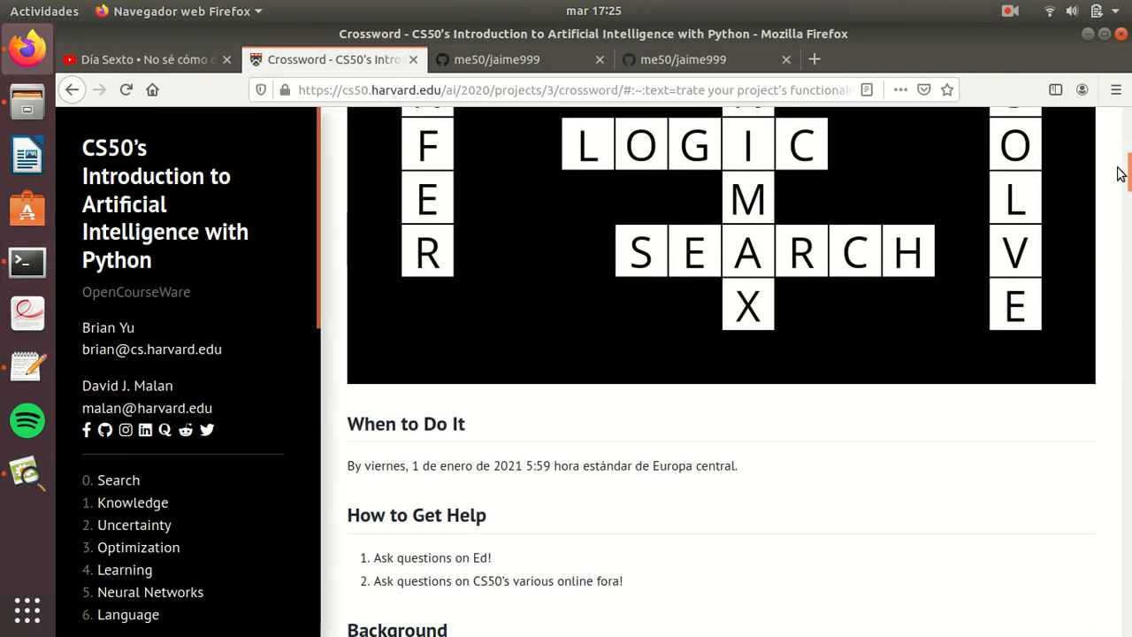
- Scroll the project page down to the How to Submit structure/words combinations list
{"action": "scroll", "scroll_direction": "down", "scroll_amount": 3}
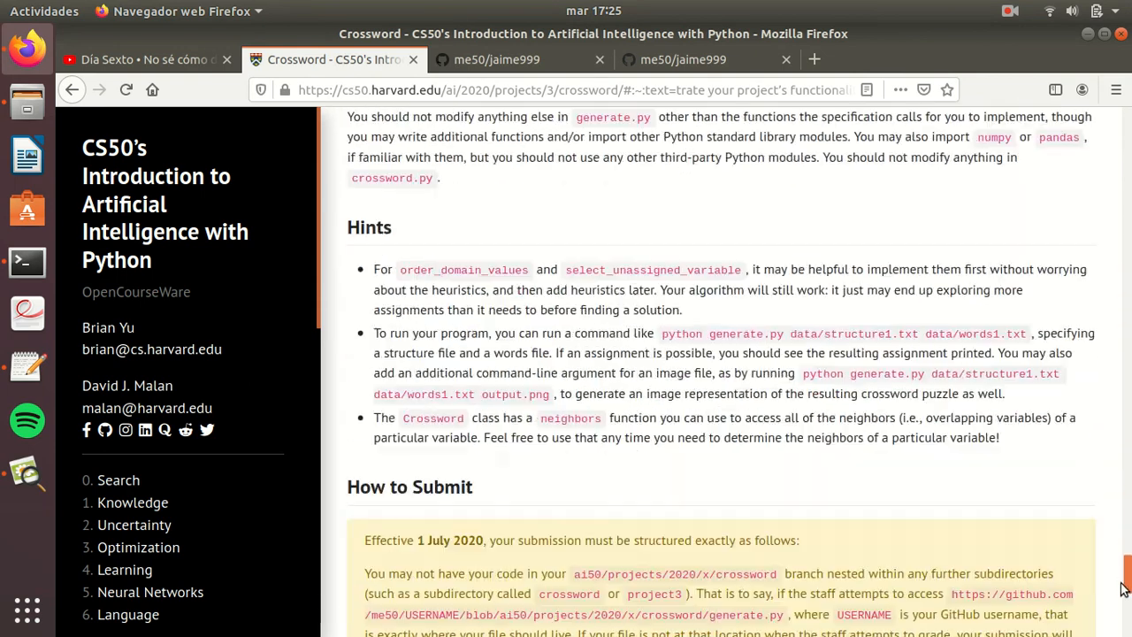
{"action": "scroll", "scroll_direction": "down", "scroll_amount": 3}
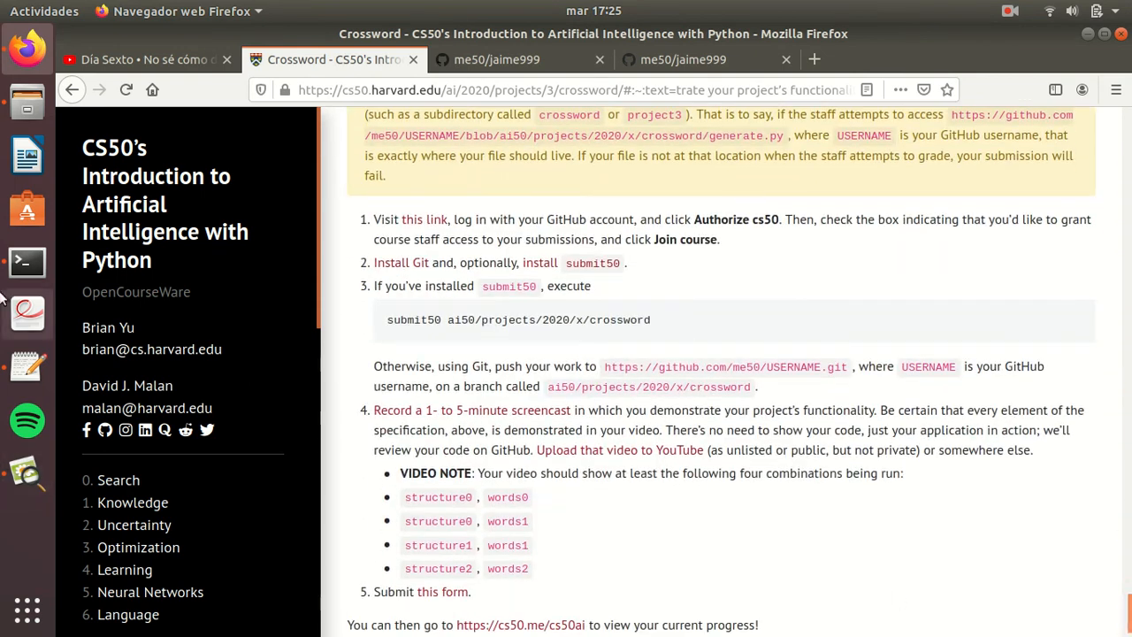
{"action": "left_click", "coordinate": [26, 262]}
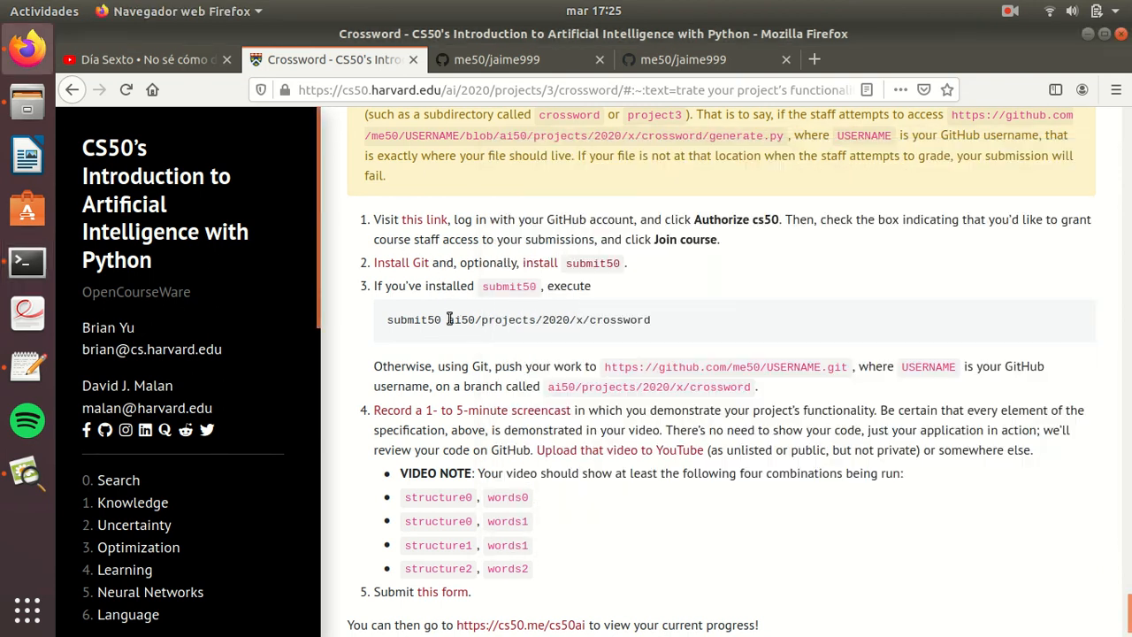
{"action": "left_click", "coordinate": [1008, 11]}
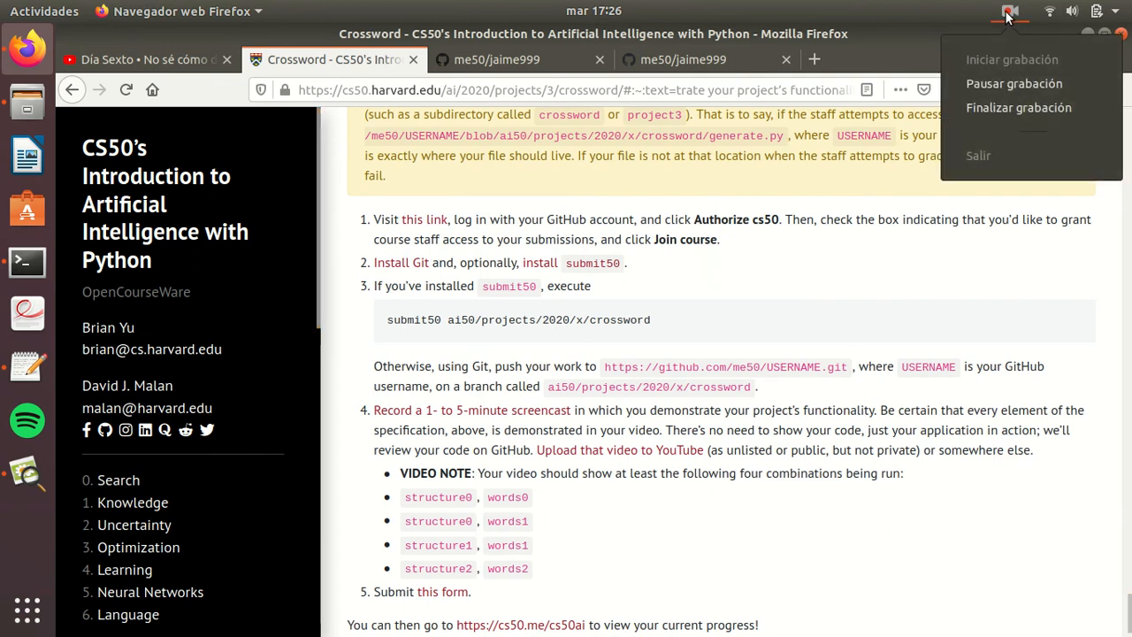